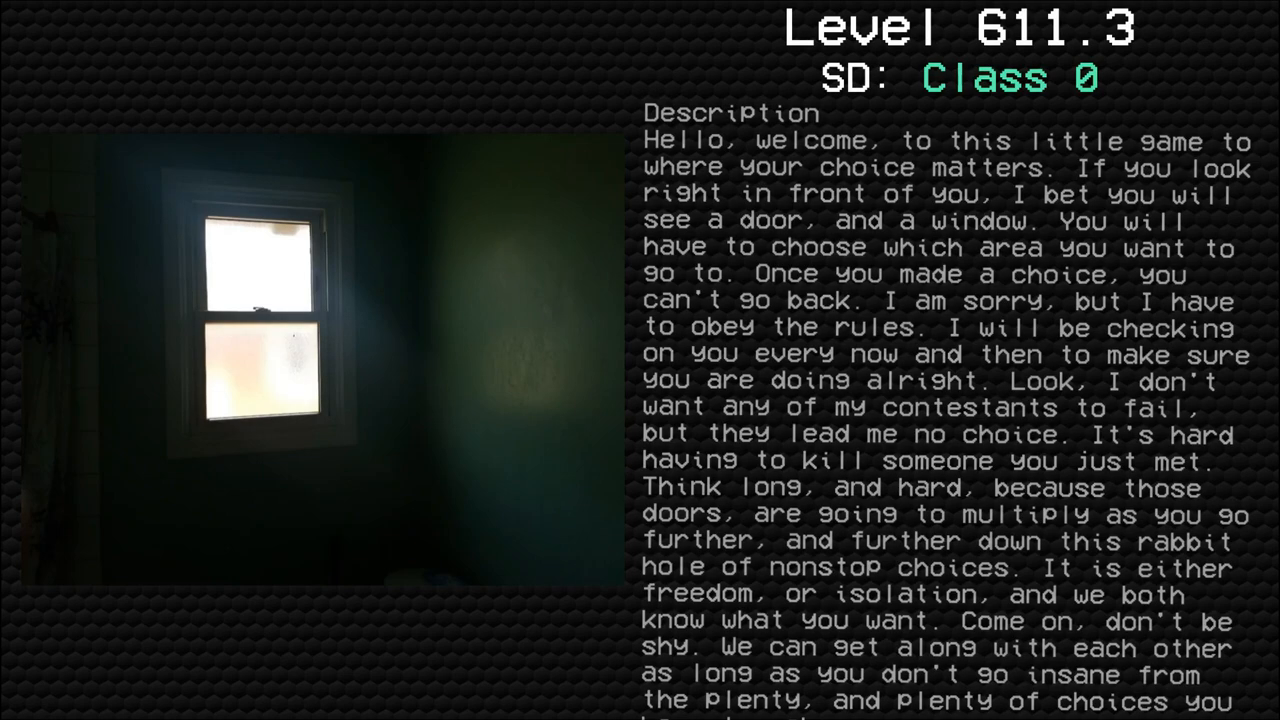
scroll("down", 3)
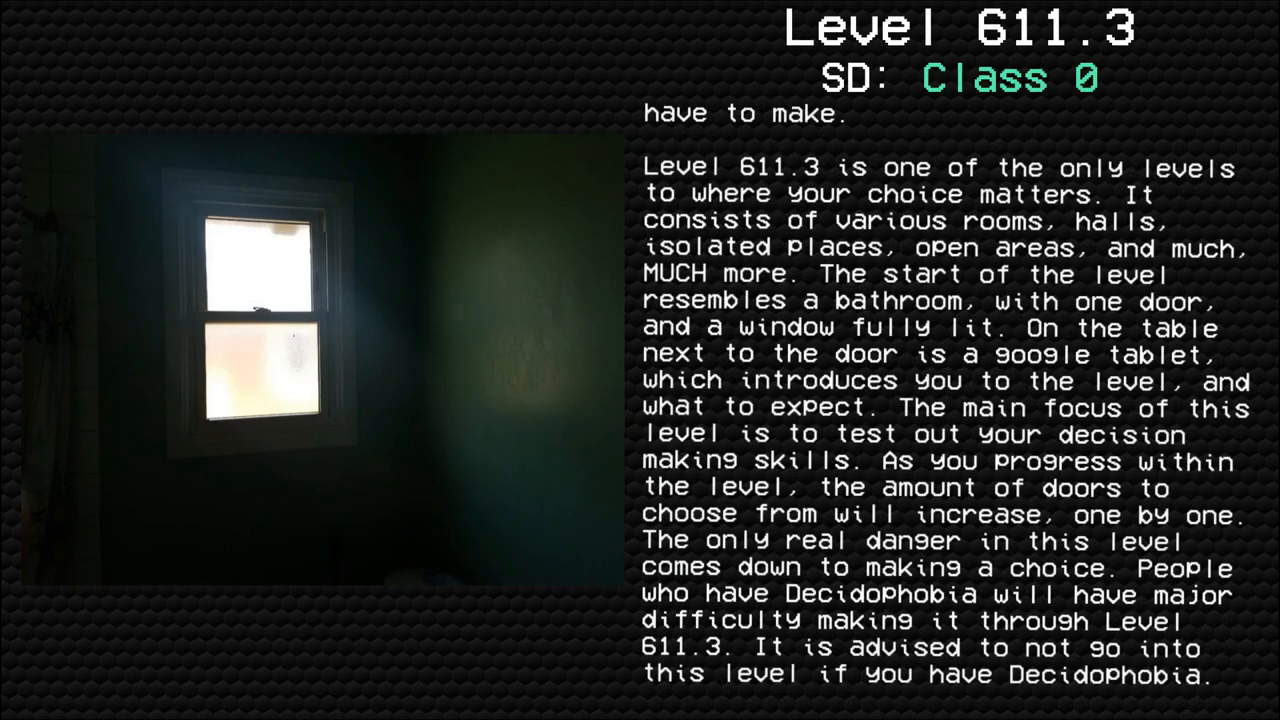